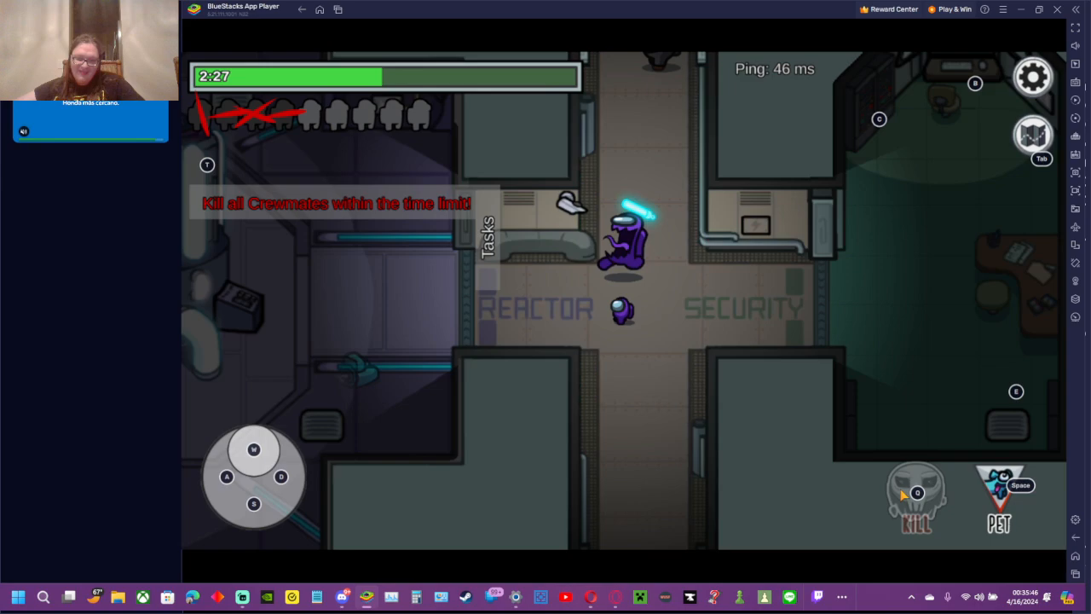
Eliminate a crewmate and bring up the Skeld map showing survivors in MedBay, Security and Electrical
{"action": "left_click", "coordinate": [280, 476]}
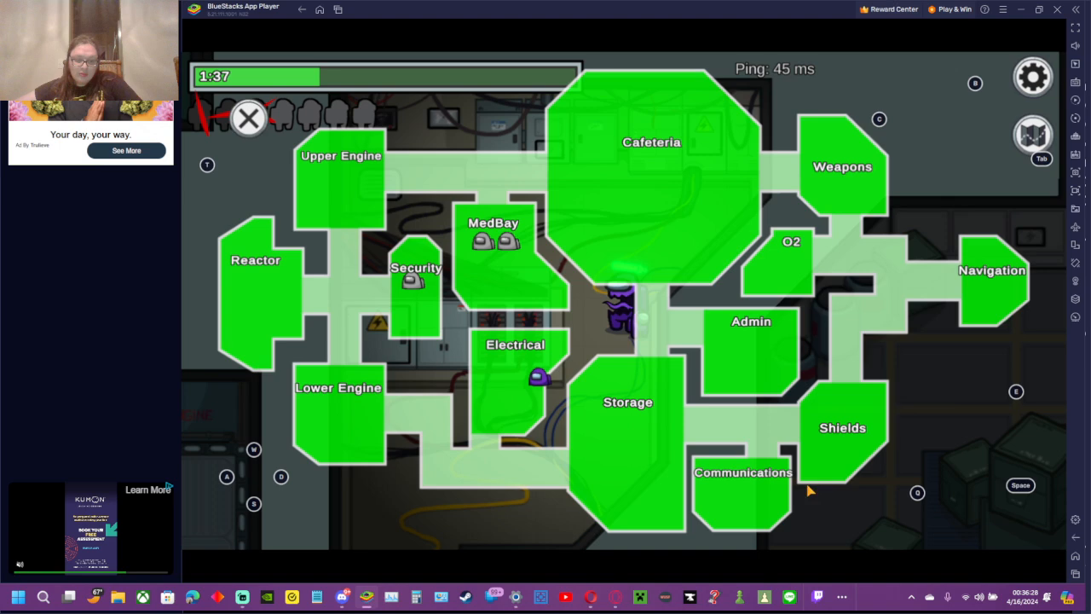
Hunt down more crewmates until the map marks only one left near Reactor
{"action": "left_click", "coordinate": [248, 117]}
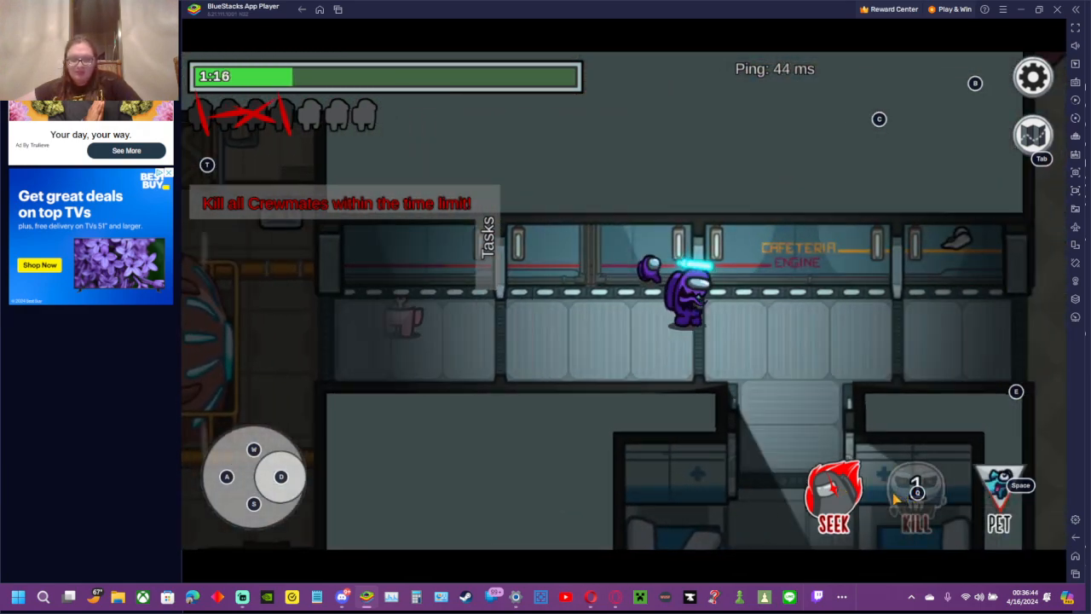
{"action": "left_click", "coordinate": [916, 498]}
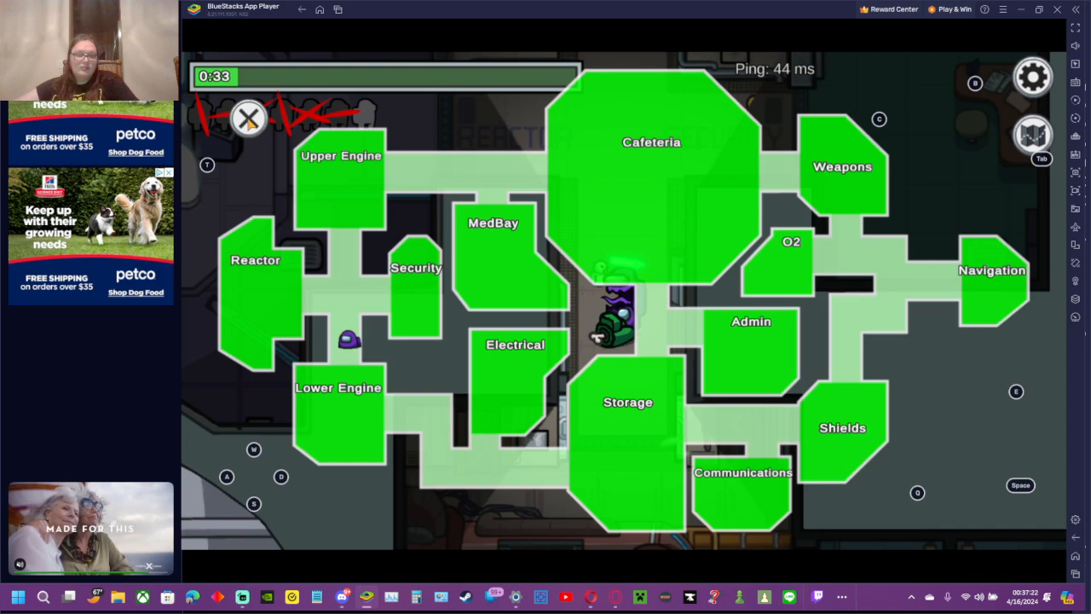
Dismiss the map and kill the final crewmate near Reactor
{"action": "left_click", "coordinate": [248, 118]}
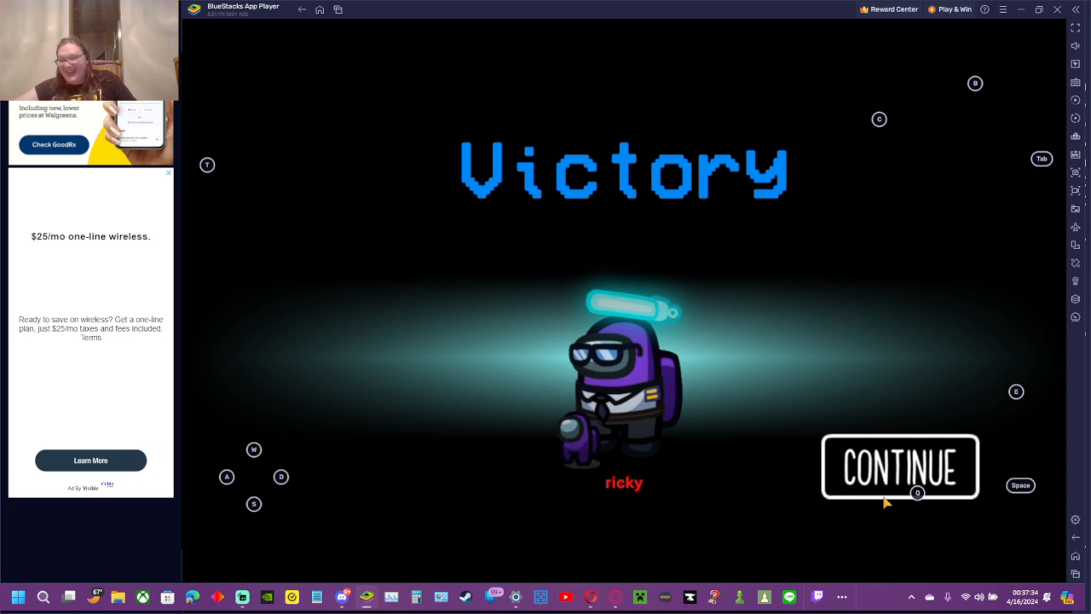
Continue past the Victory screen and close the Custom Settings panel to reach the lobby
{"action": "left_click", "coordinate": [900, 467]}
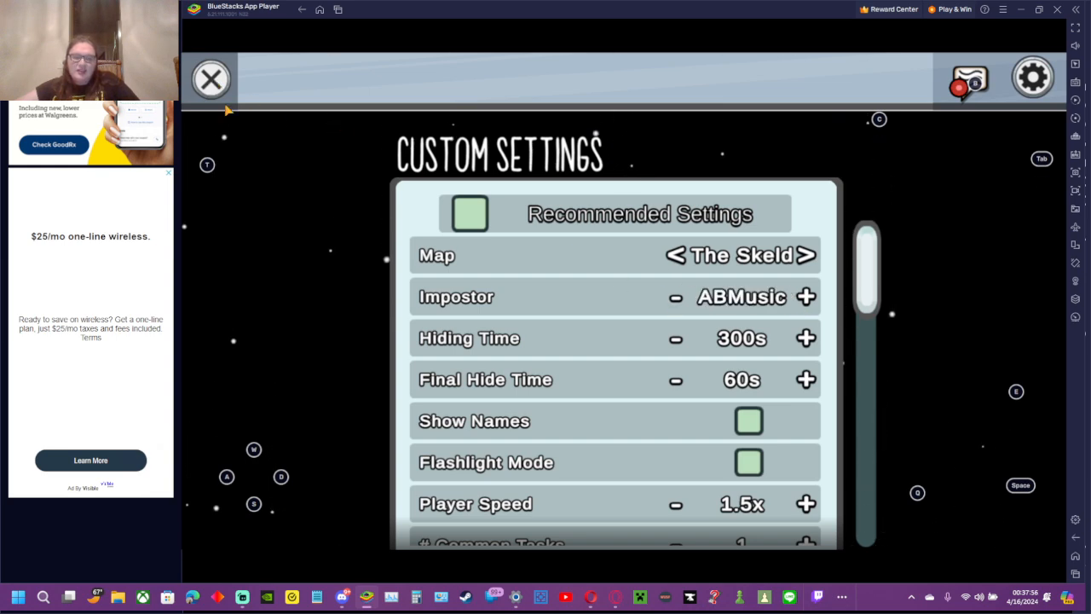
{"action": "left_click", "coordinate": [210, 78]}
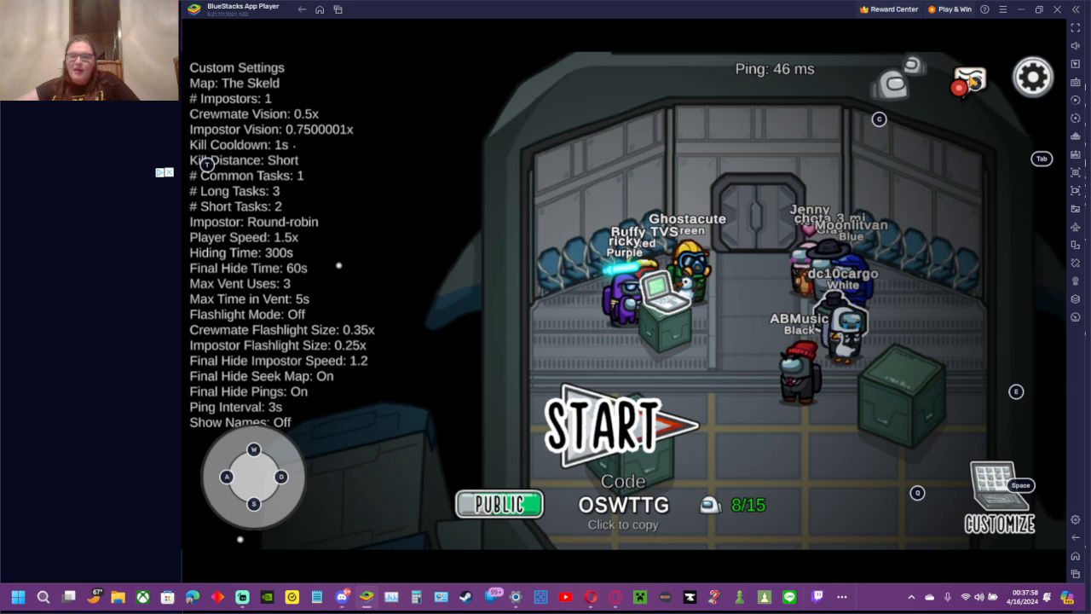